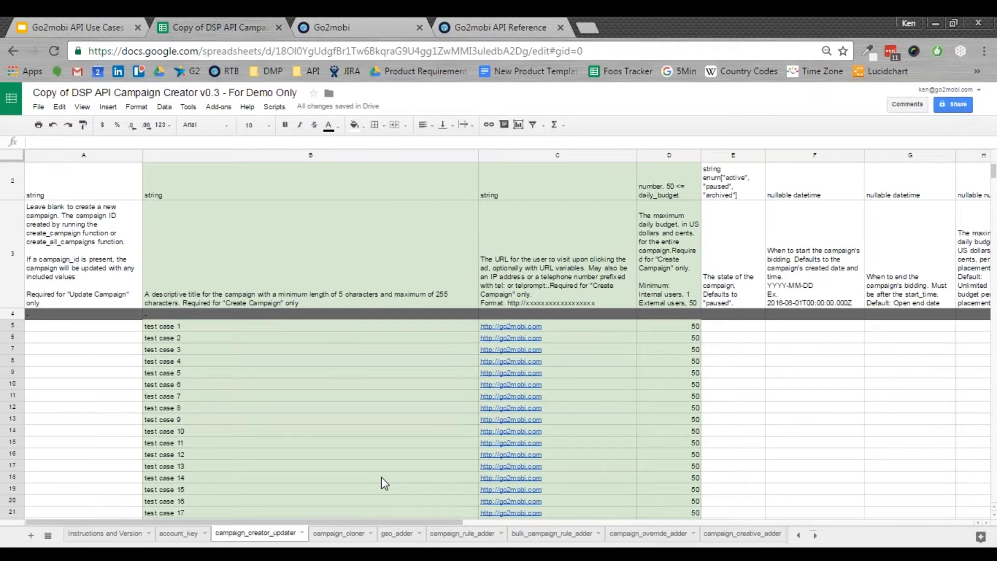
Review the twenty 'test case' campaign rows across the sheet before running the script
scroll(down, 3)
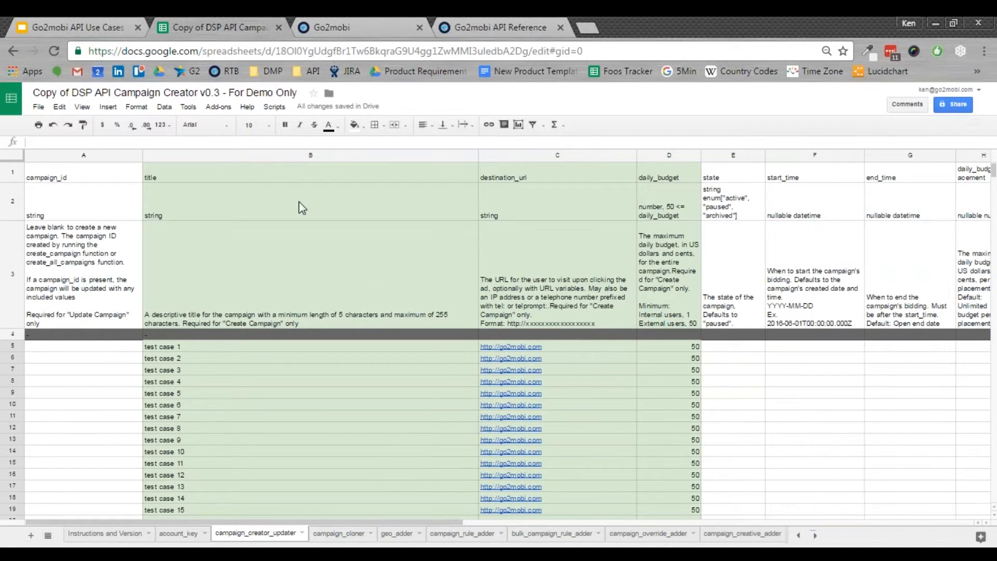
mouse_move(650, 387)
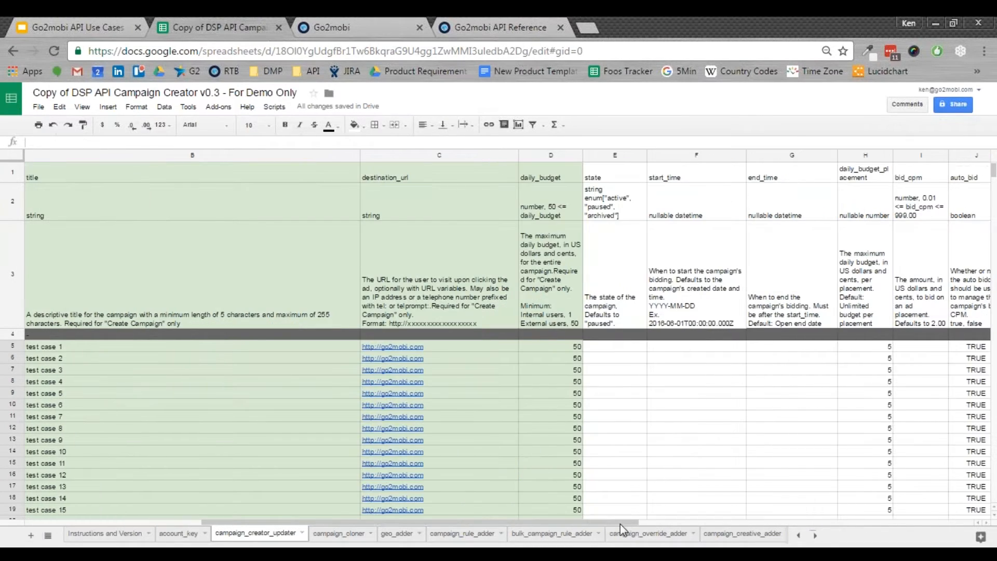
scroll(right, 3)
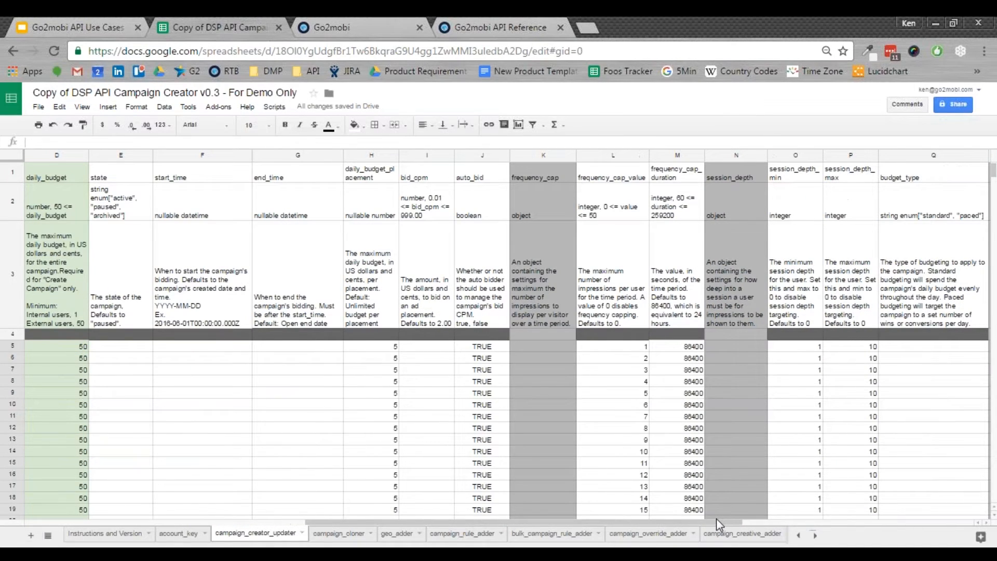
scroll(right, 3)
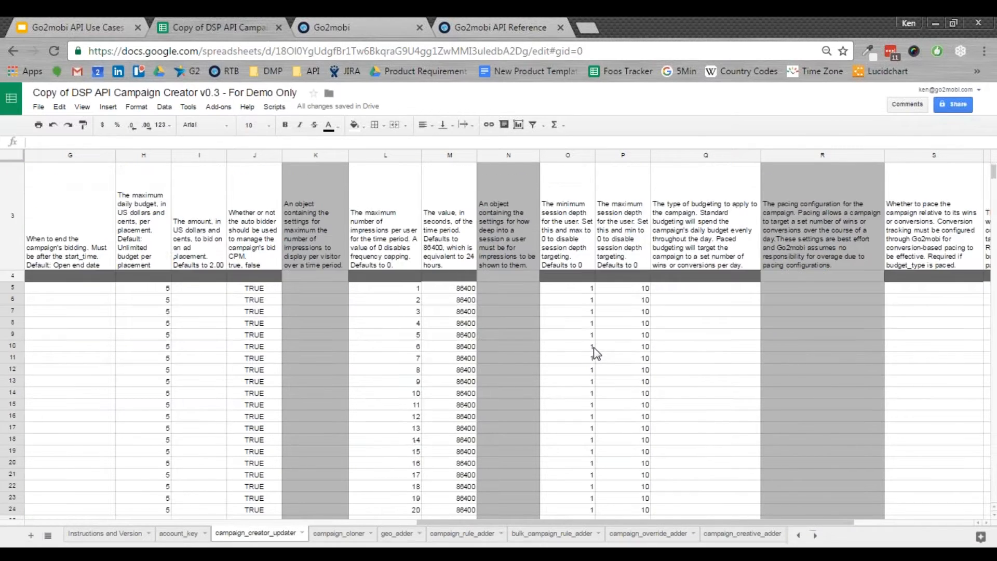
mouse_move(418, 230)
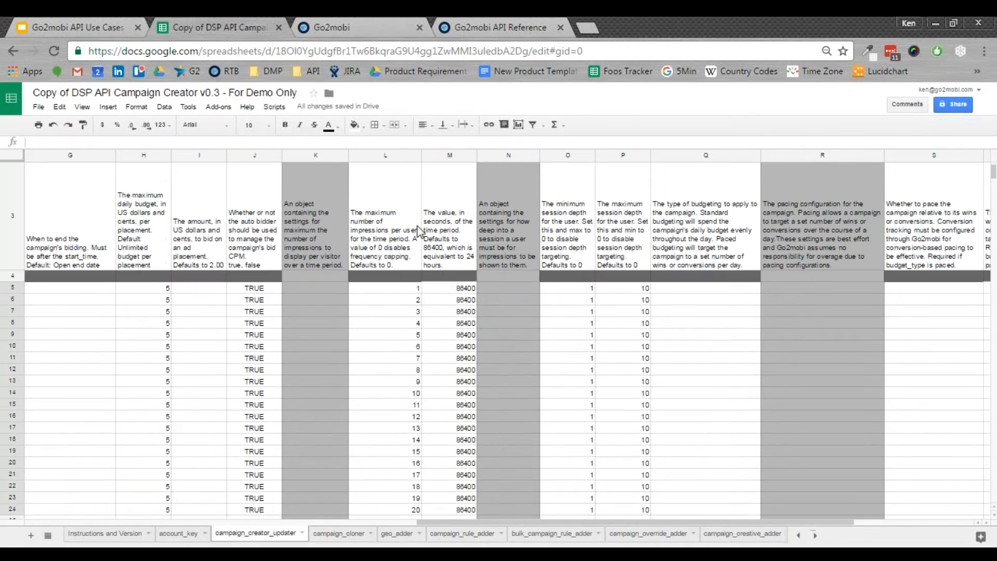
scroll(down, 3)
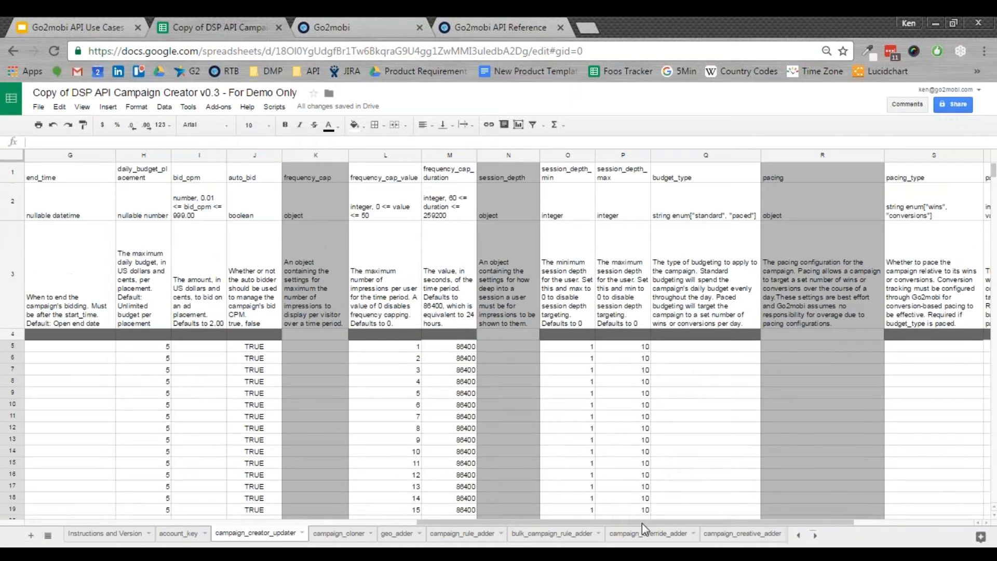
scroll(right, 3)
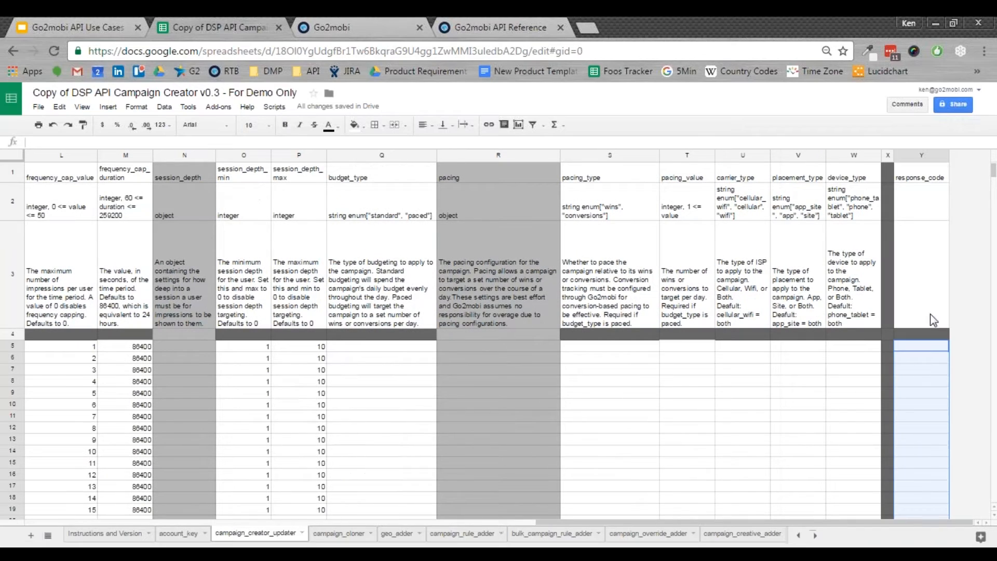
mouse_move(881, 527)
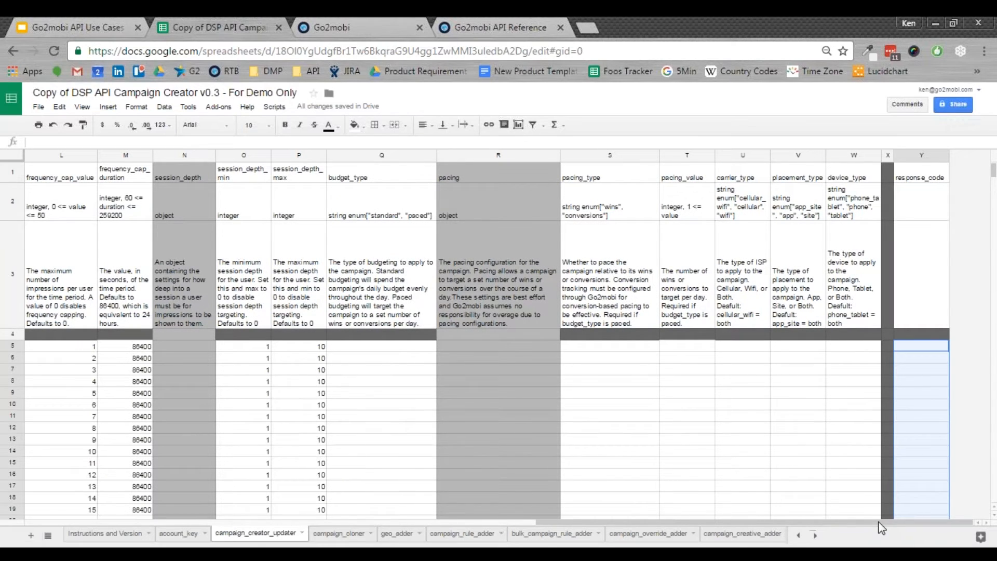
mouse_move(851, 524)
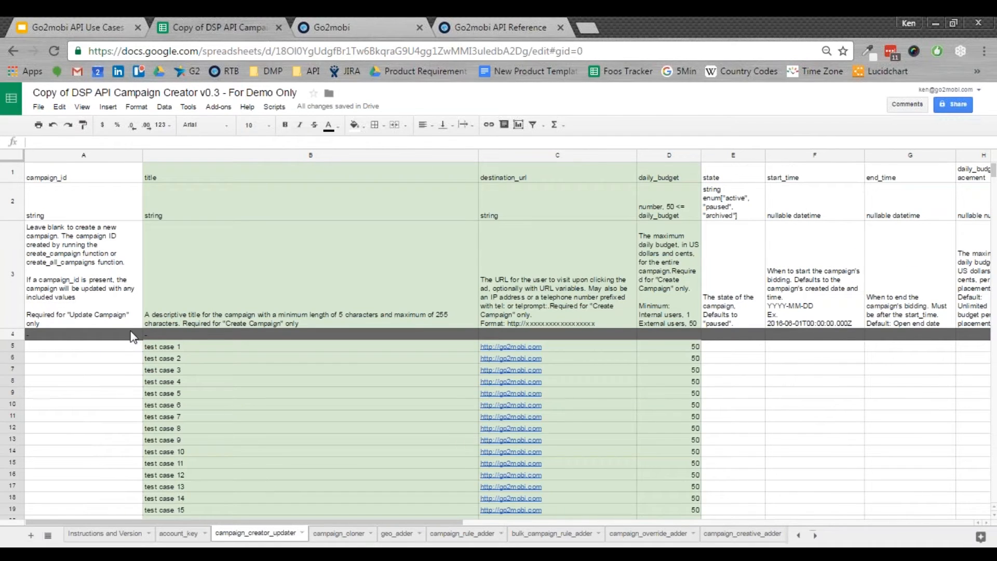
mouse_move(131, 356)
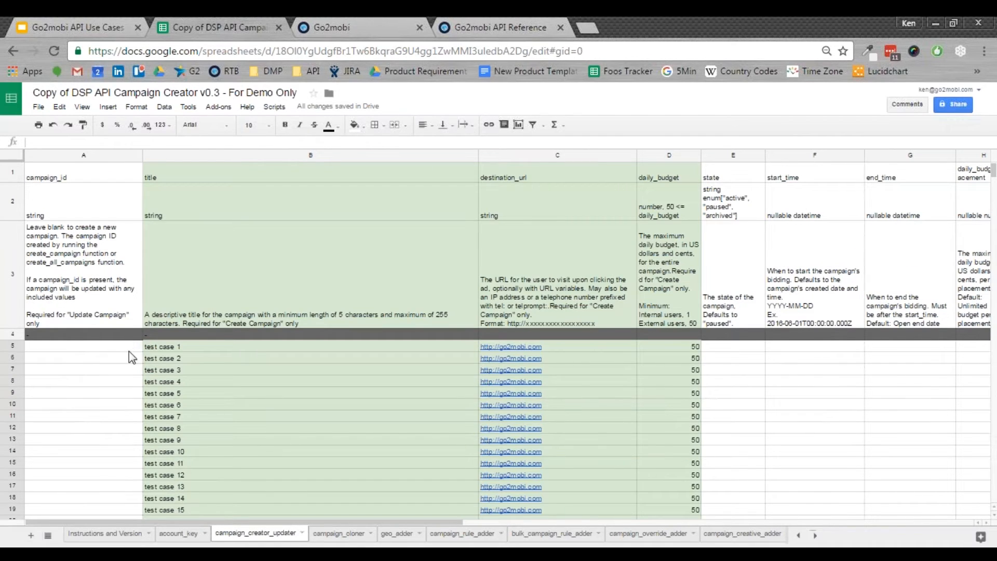
mouse_move(136, 352)
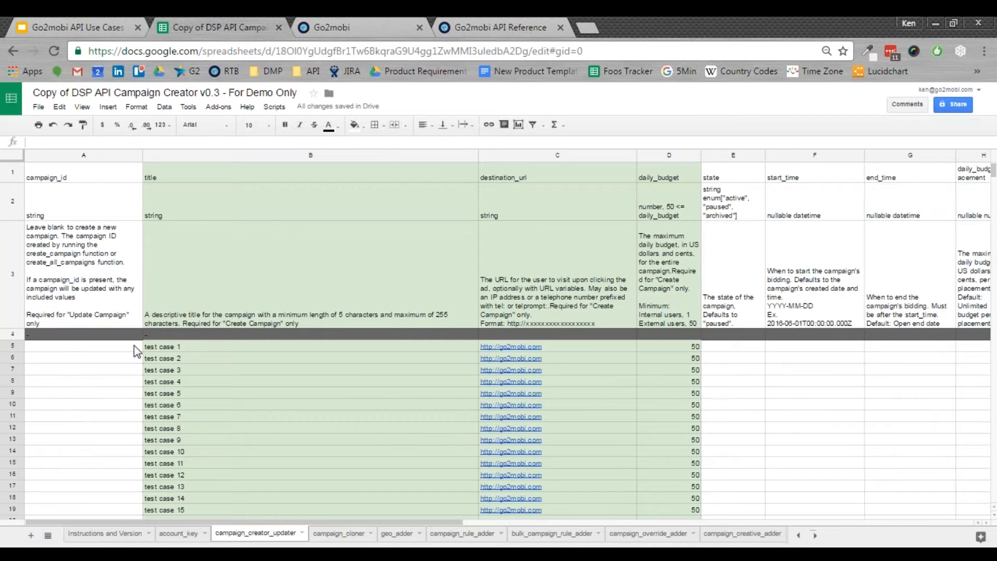
Run the Create OR Update Campaigns script so every row gets a campaign ID and 200 code
click(274, 106)
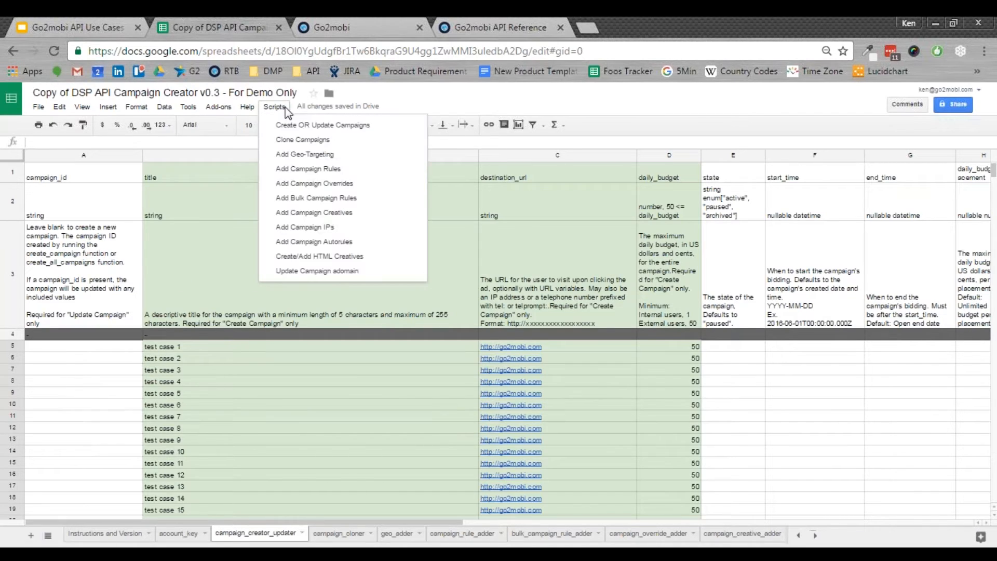
mouse_move(322, 125)
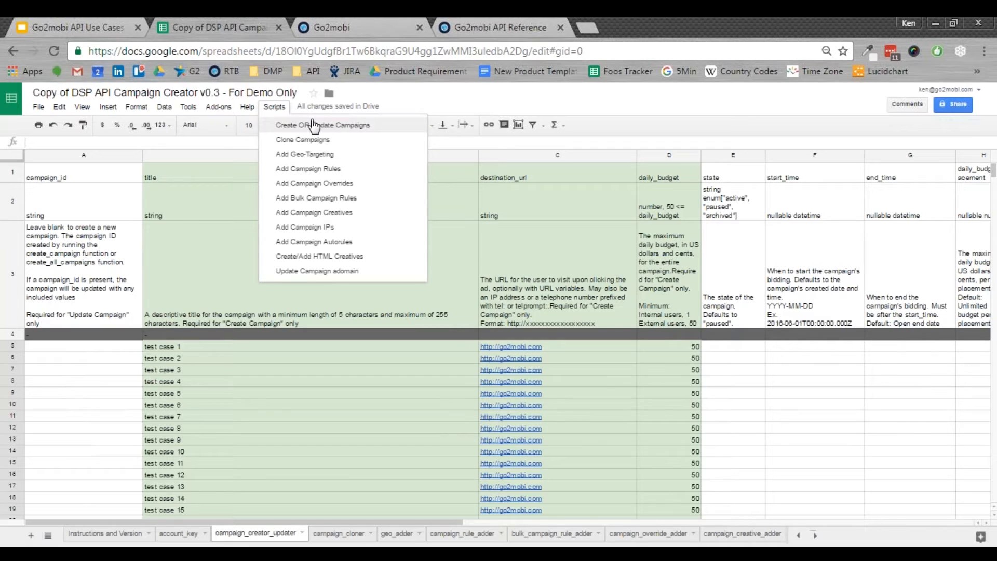
click(322, 125)
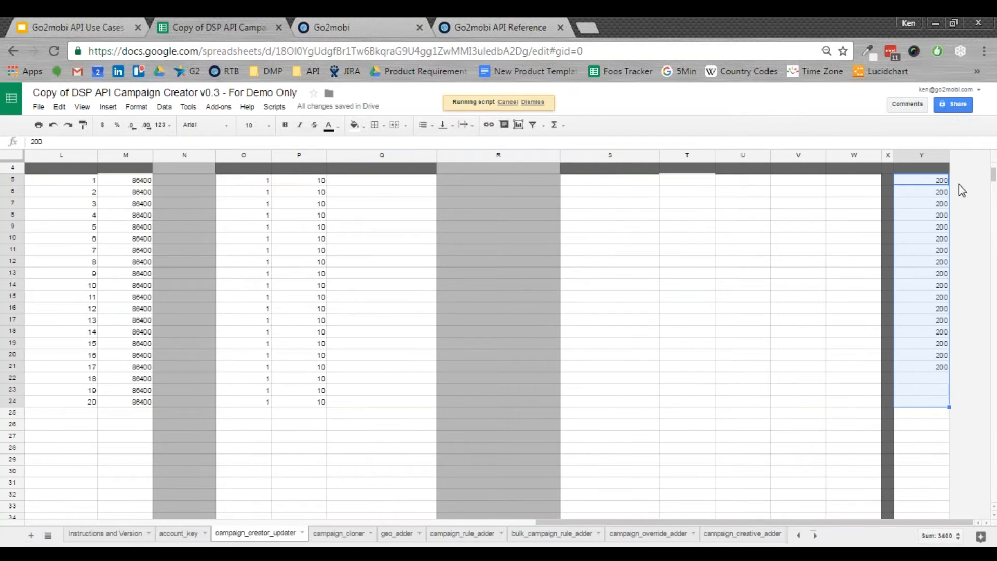
scroll(left, 3)
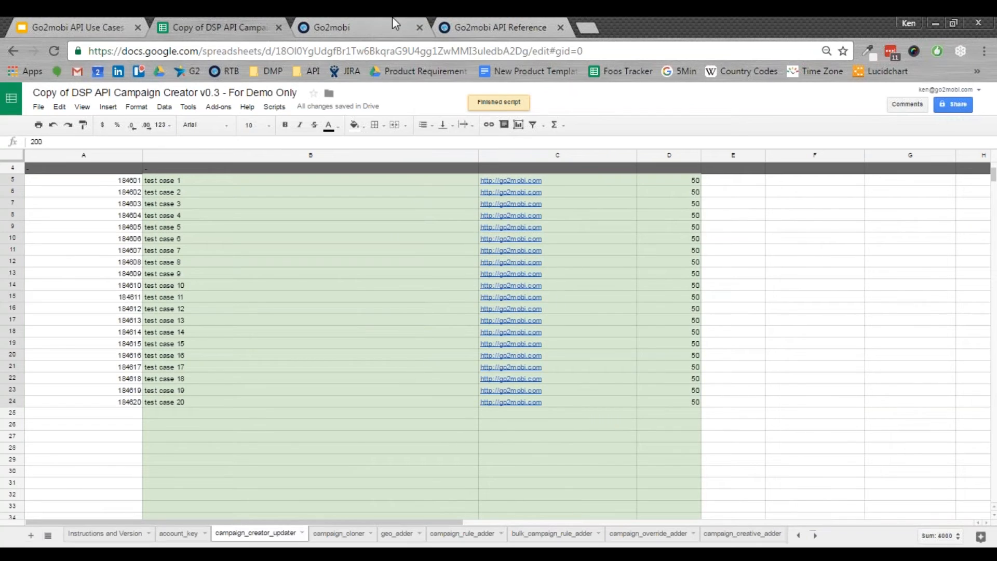
Show the Go2mobi campaigns list with the new paused $50.00 test case campaigns
click(330, 27)
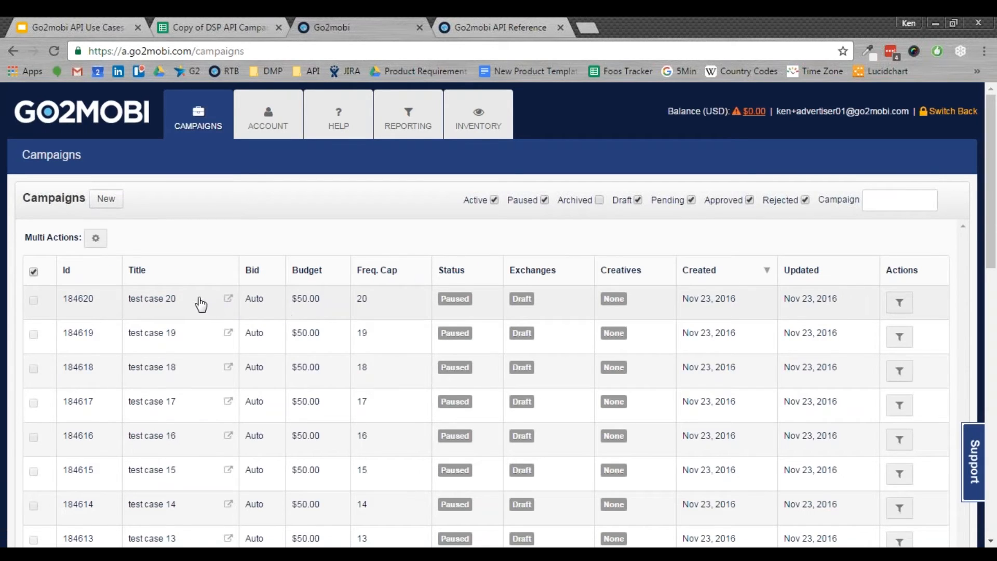
mouse_move(193, 308)
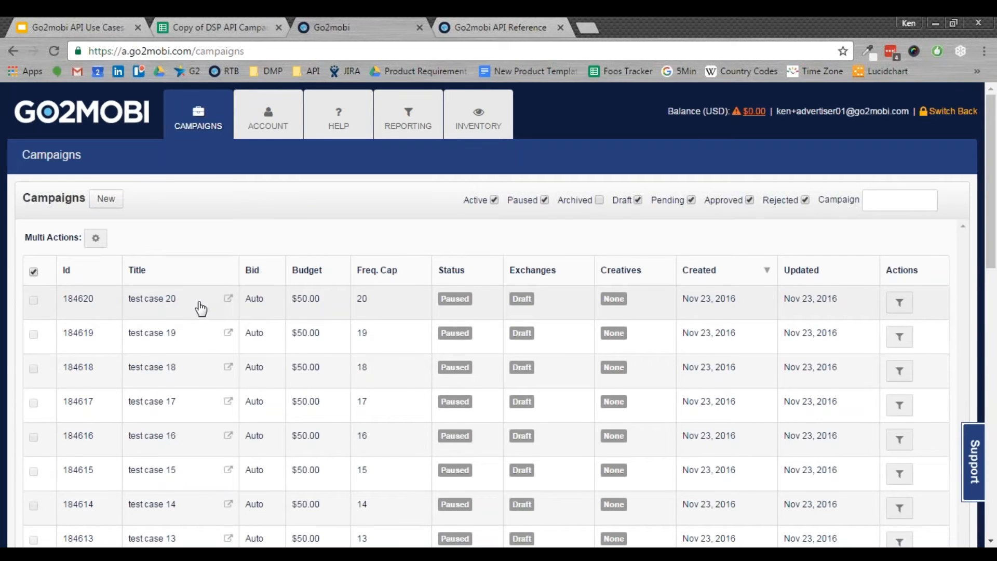
scroll(down, 3)
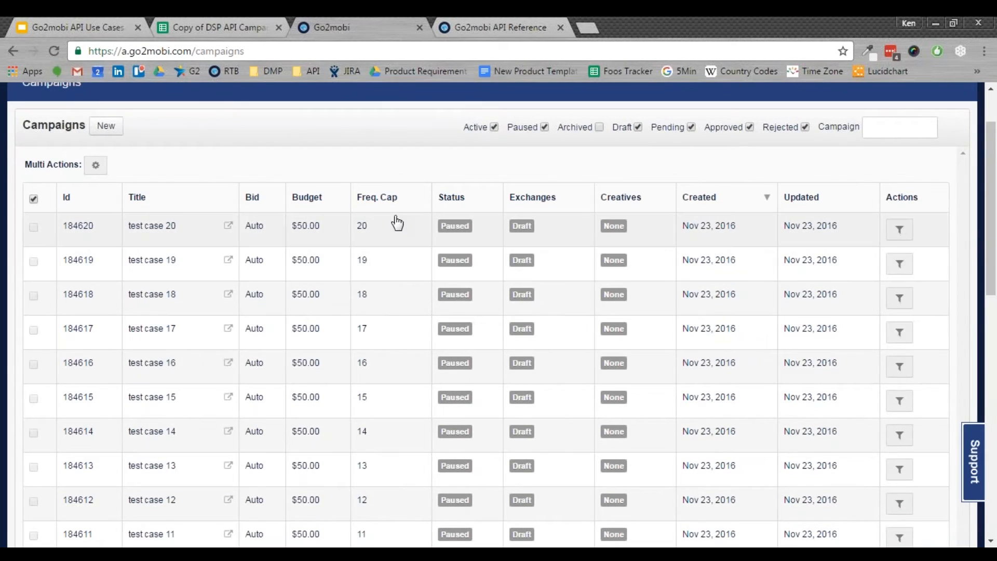
scroll(down, 3)
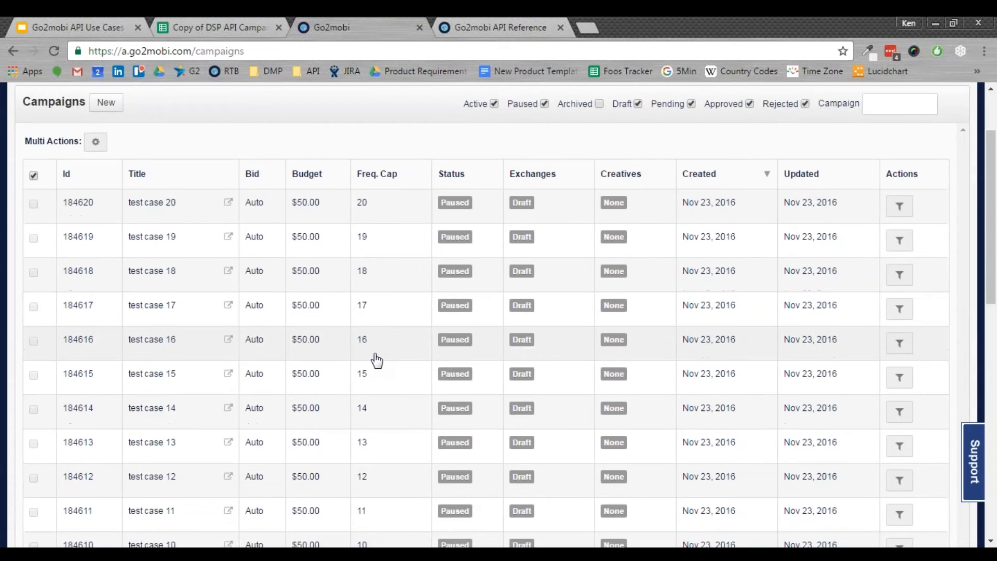
scroll(down, 3)
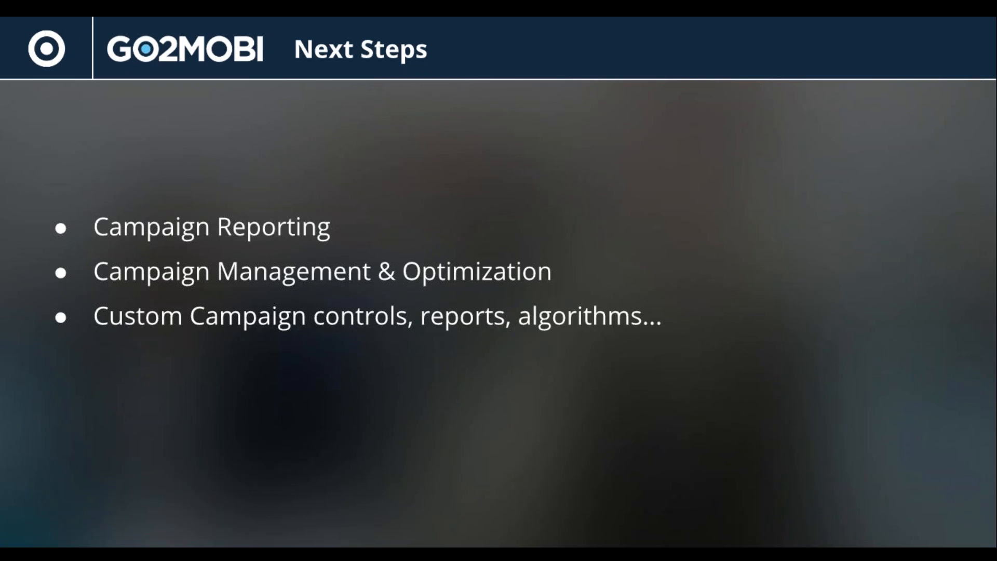
Advance to the Resources slide on getting an API key and documentation
key(Right)
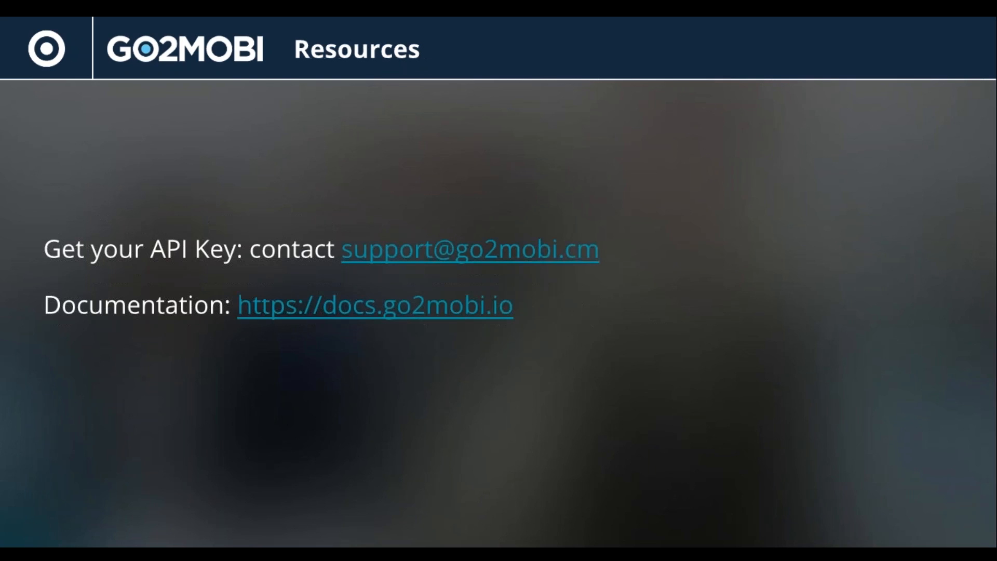
mouse_move(611, 193)
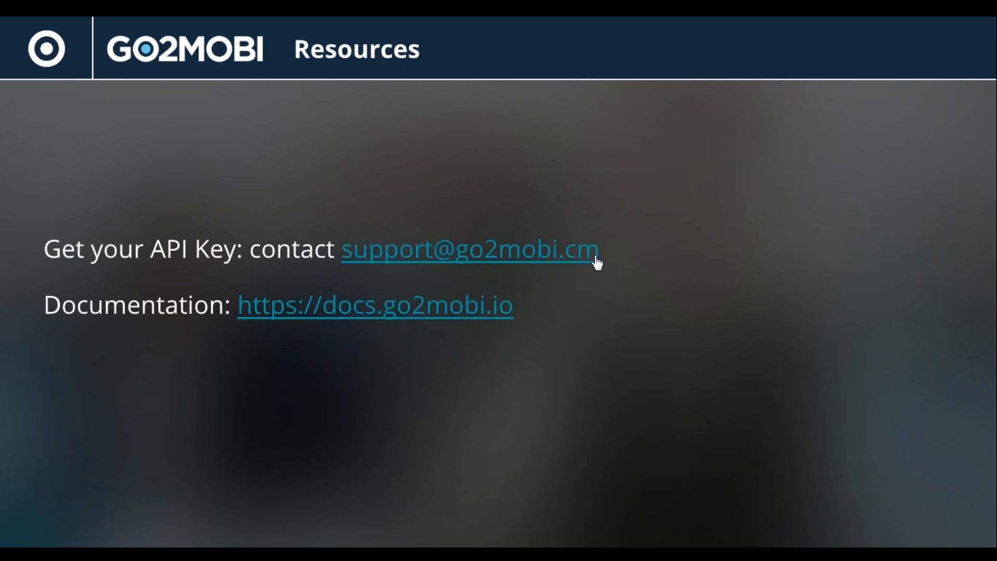
mouse_move(512, 312)
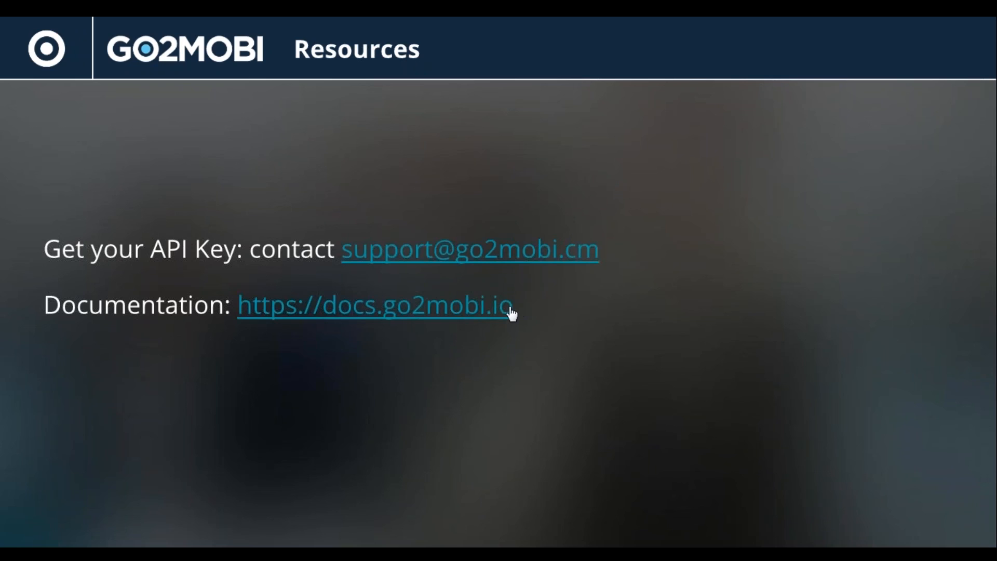